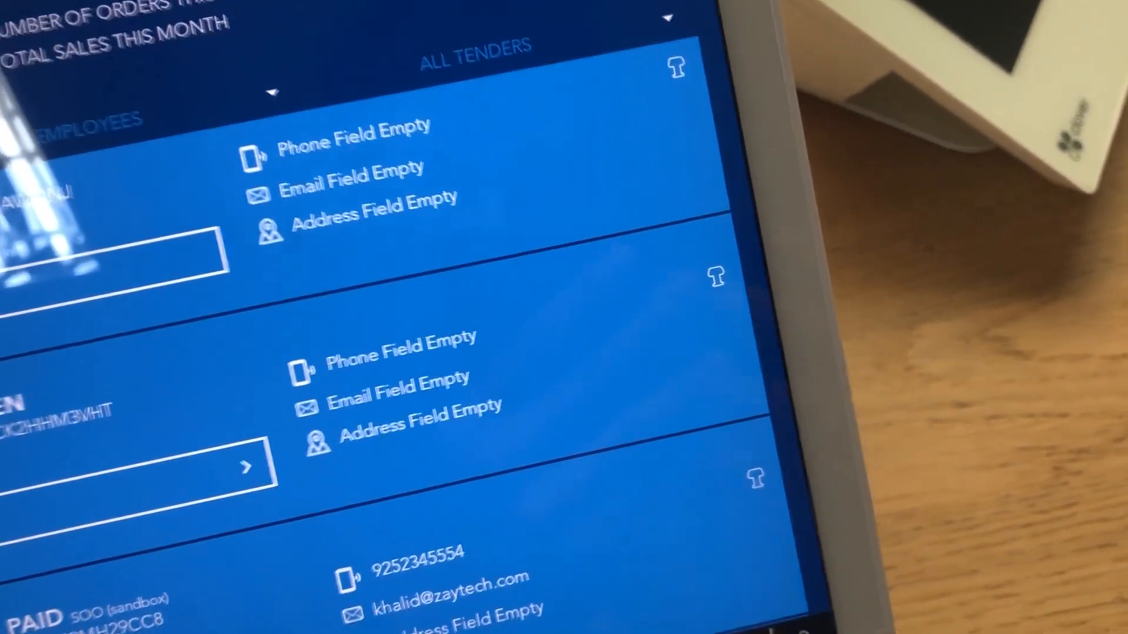
{"action": "scroll", "scroll_direction": "down", "scroll_amount": 3}
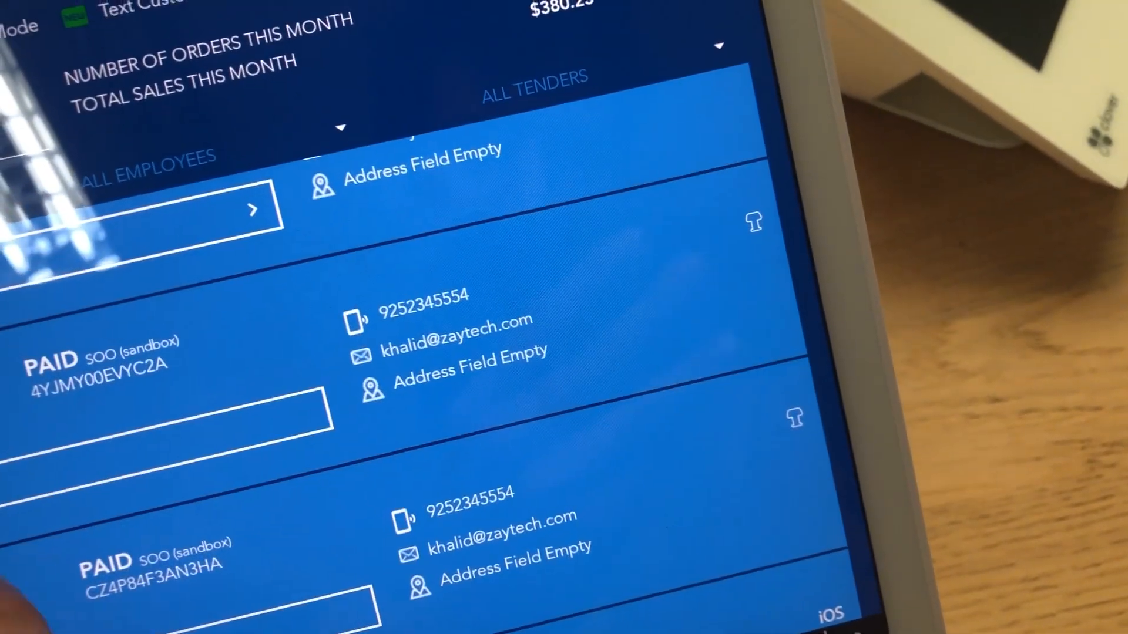